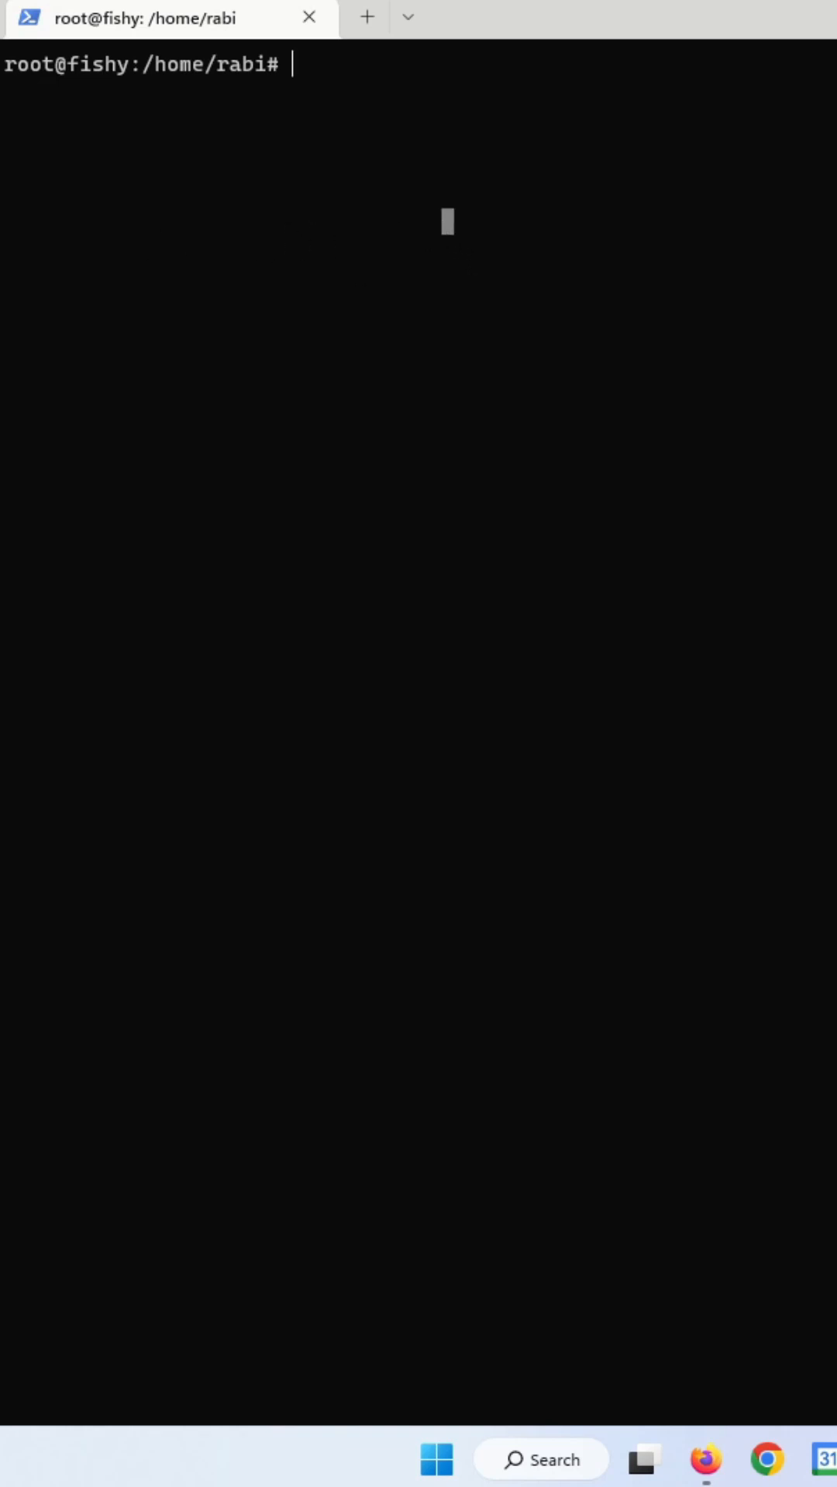
Run 'sudo timedatectl set-time 2033-11-10', which fails with a synchronization-enabled error
text(sudo timedatectl set-tim)
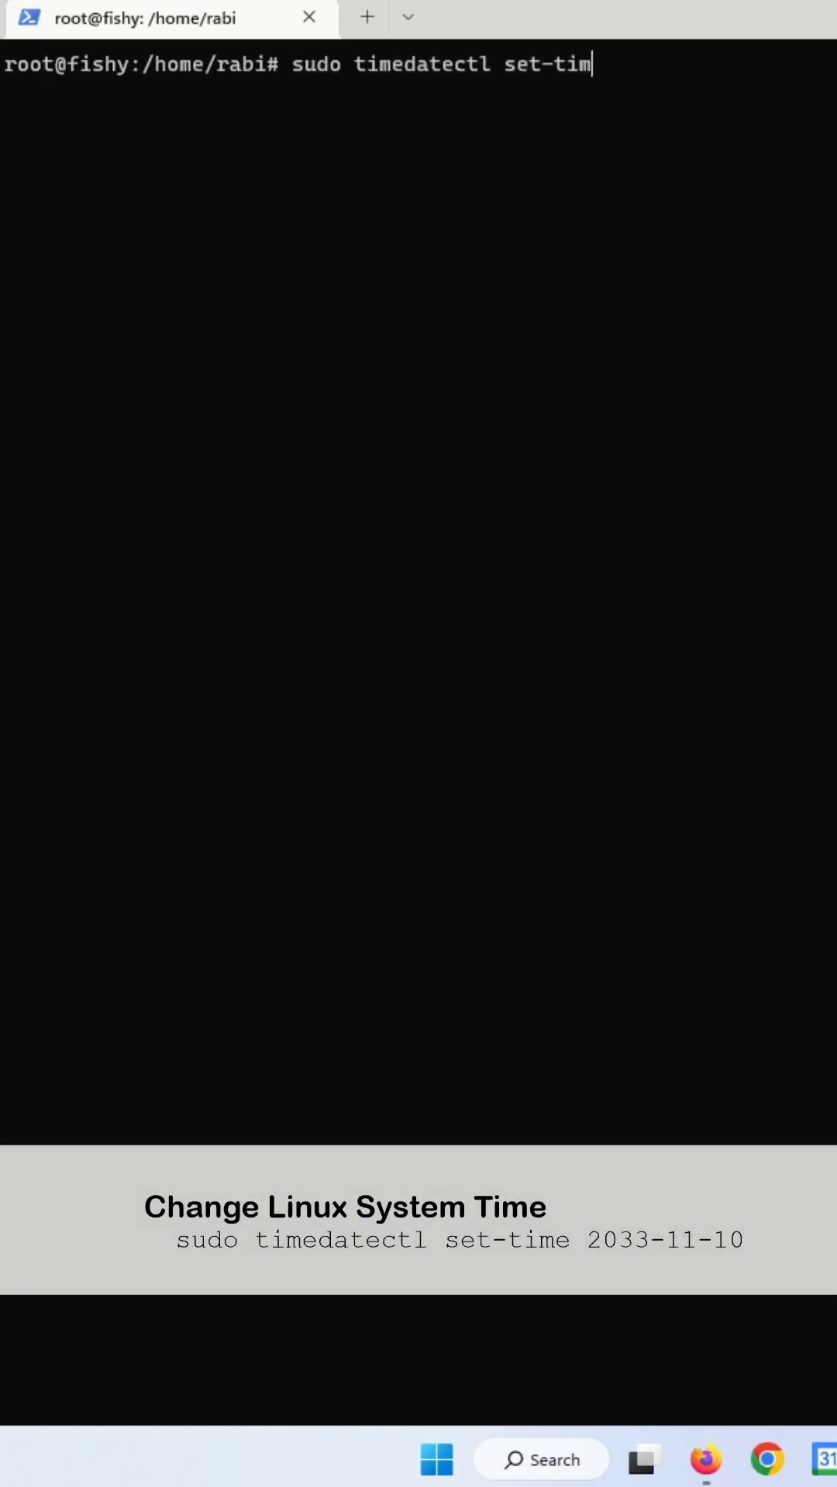
key(Enter)
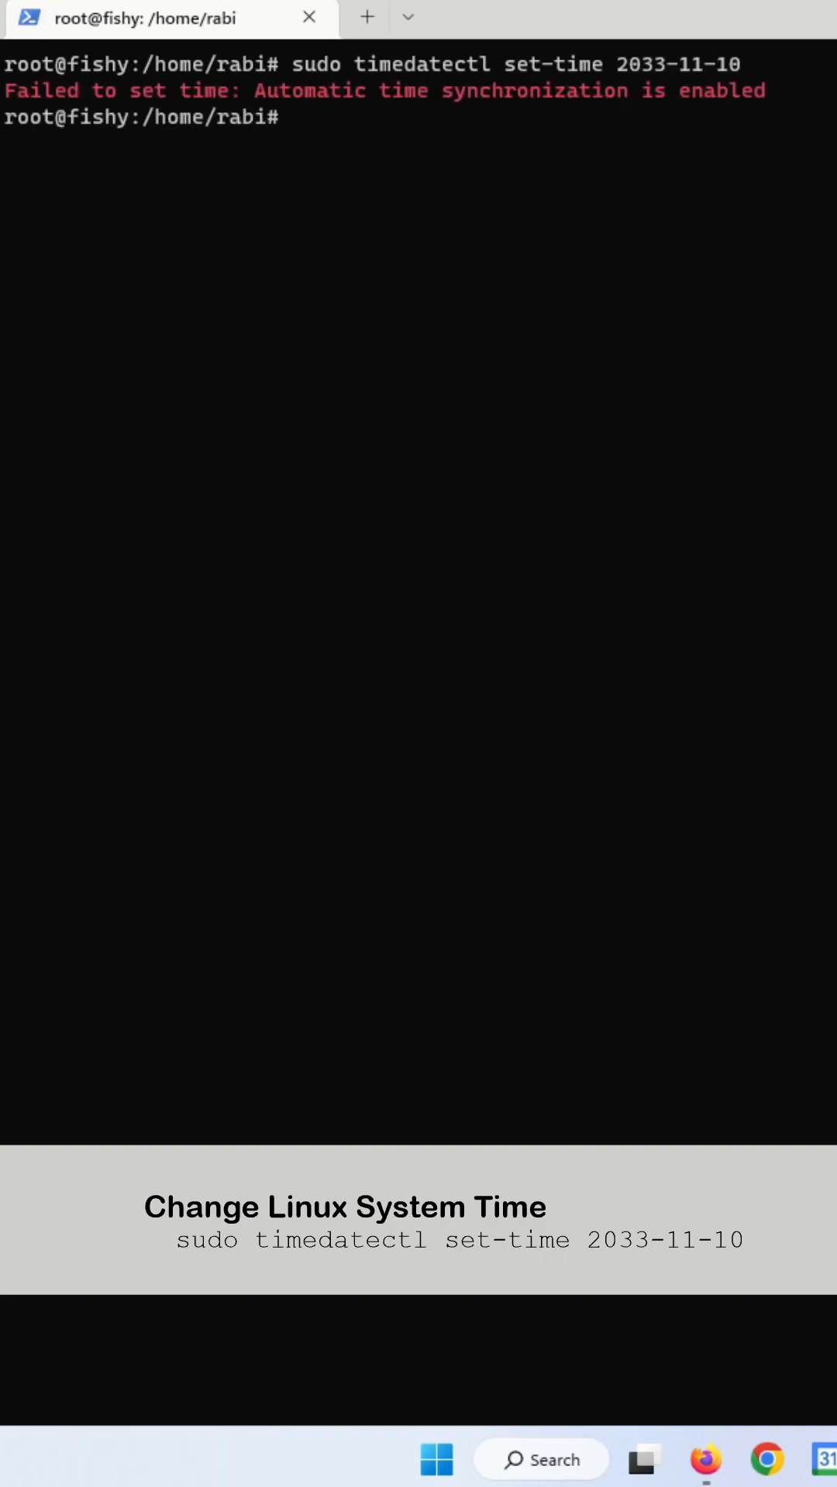
mouse_move(267, 140)
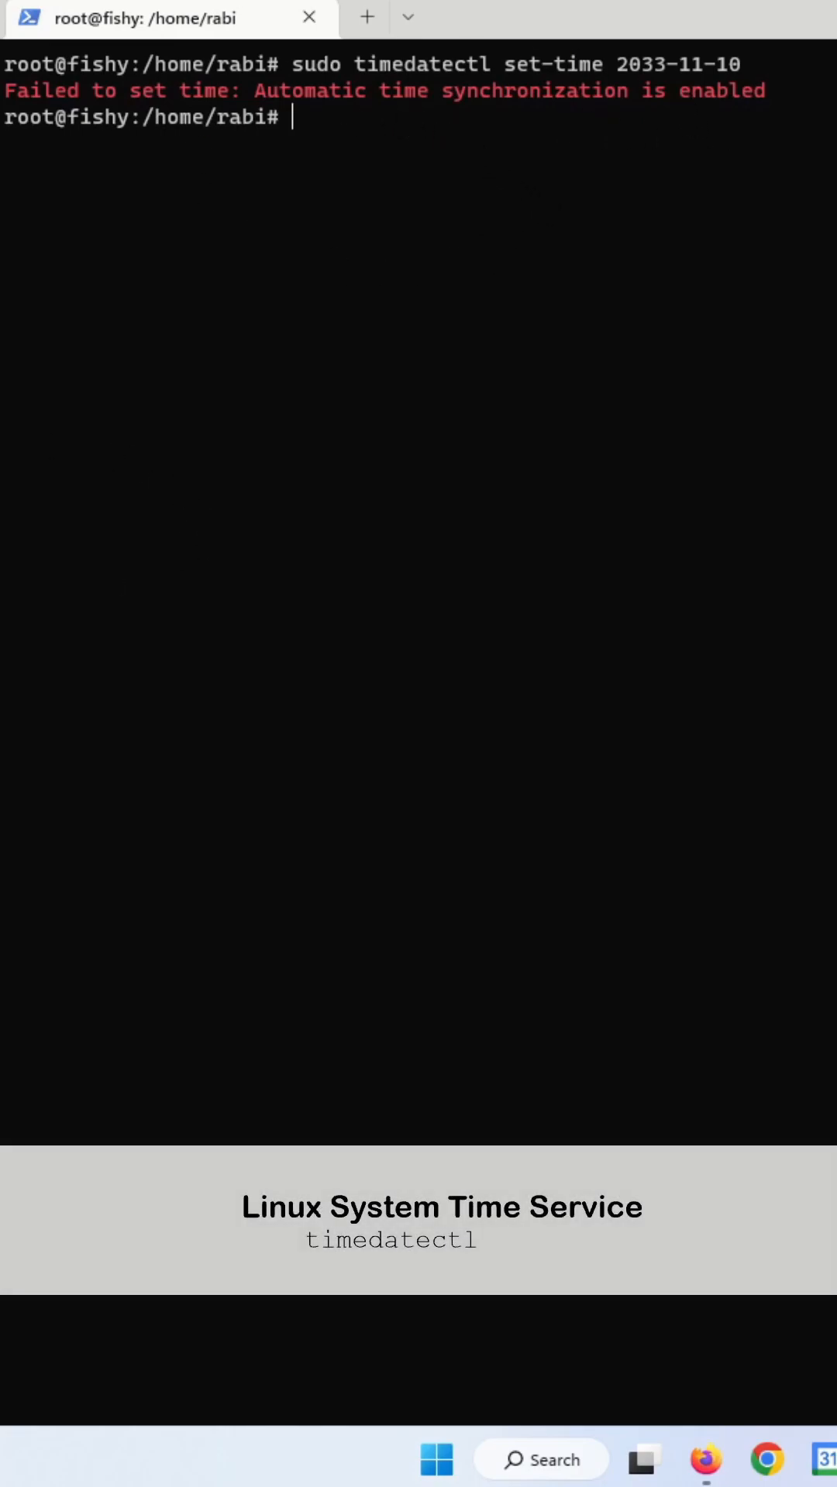
Run 'timedatectl' to show NTP active and clock synchronized, then begin another sudo timedatectl command
text(timedatectl)
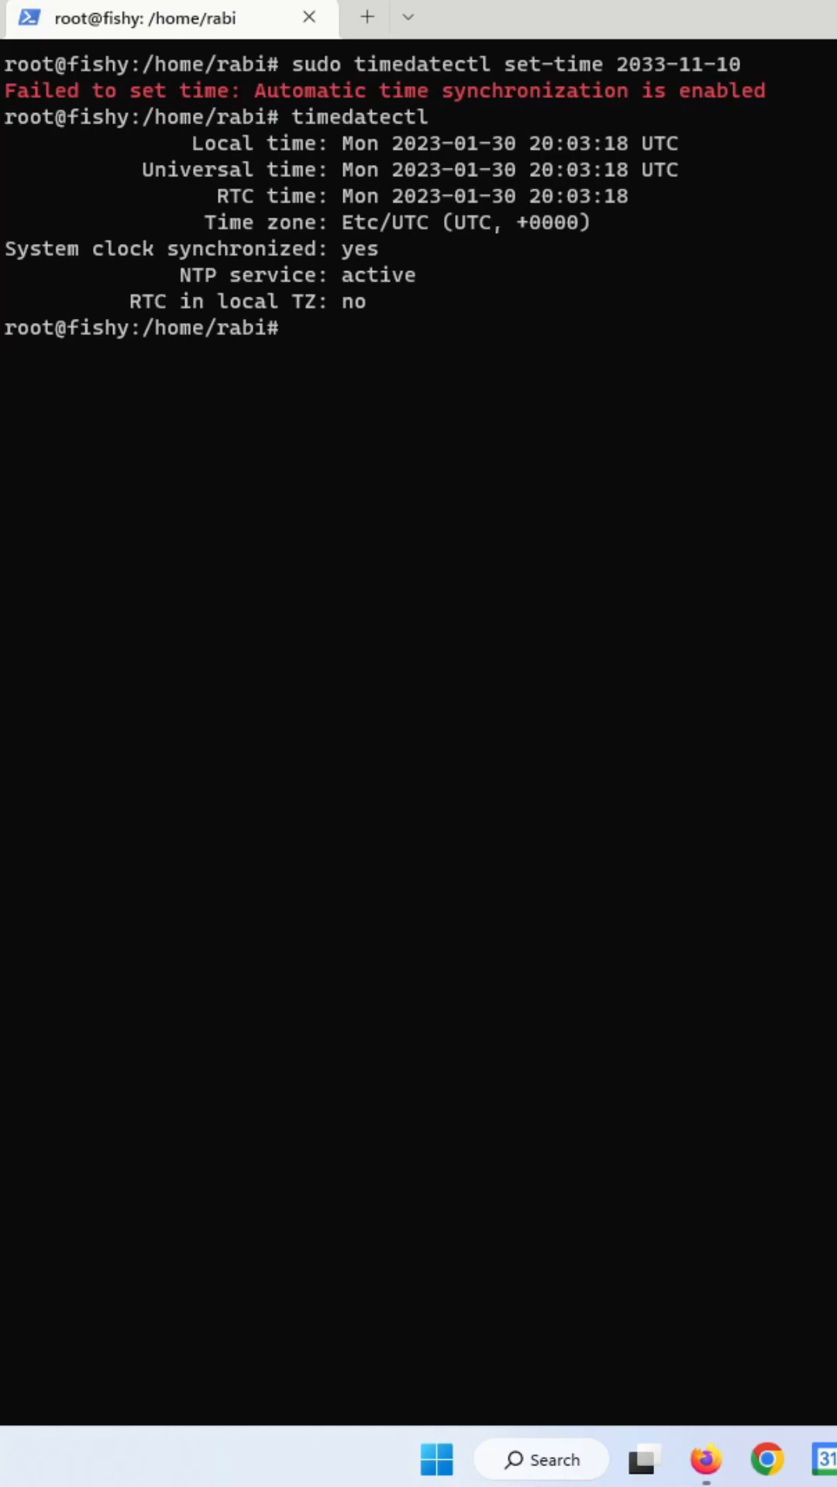
text(sudo timedat)
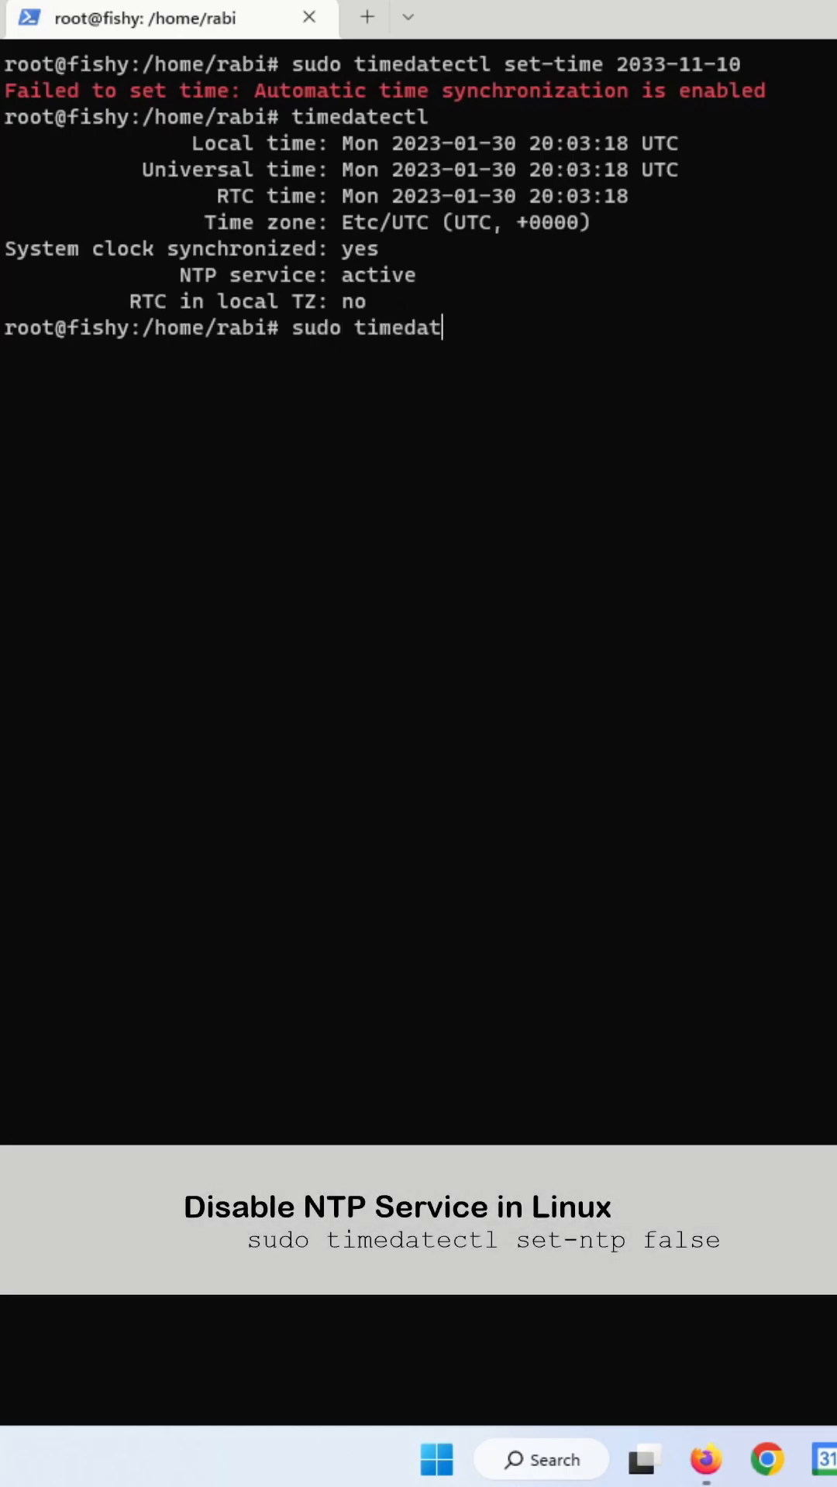
Run 'sudo timedatectl set-ntp false' and check with 'timedatectl' that the NTP service is inactive
text(ectl set-ntp false)
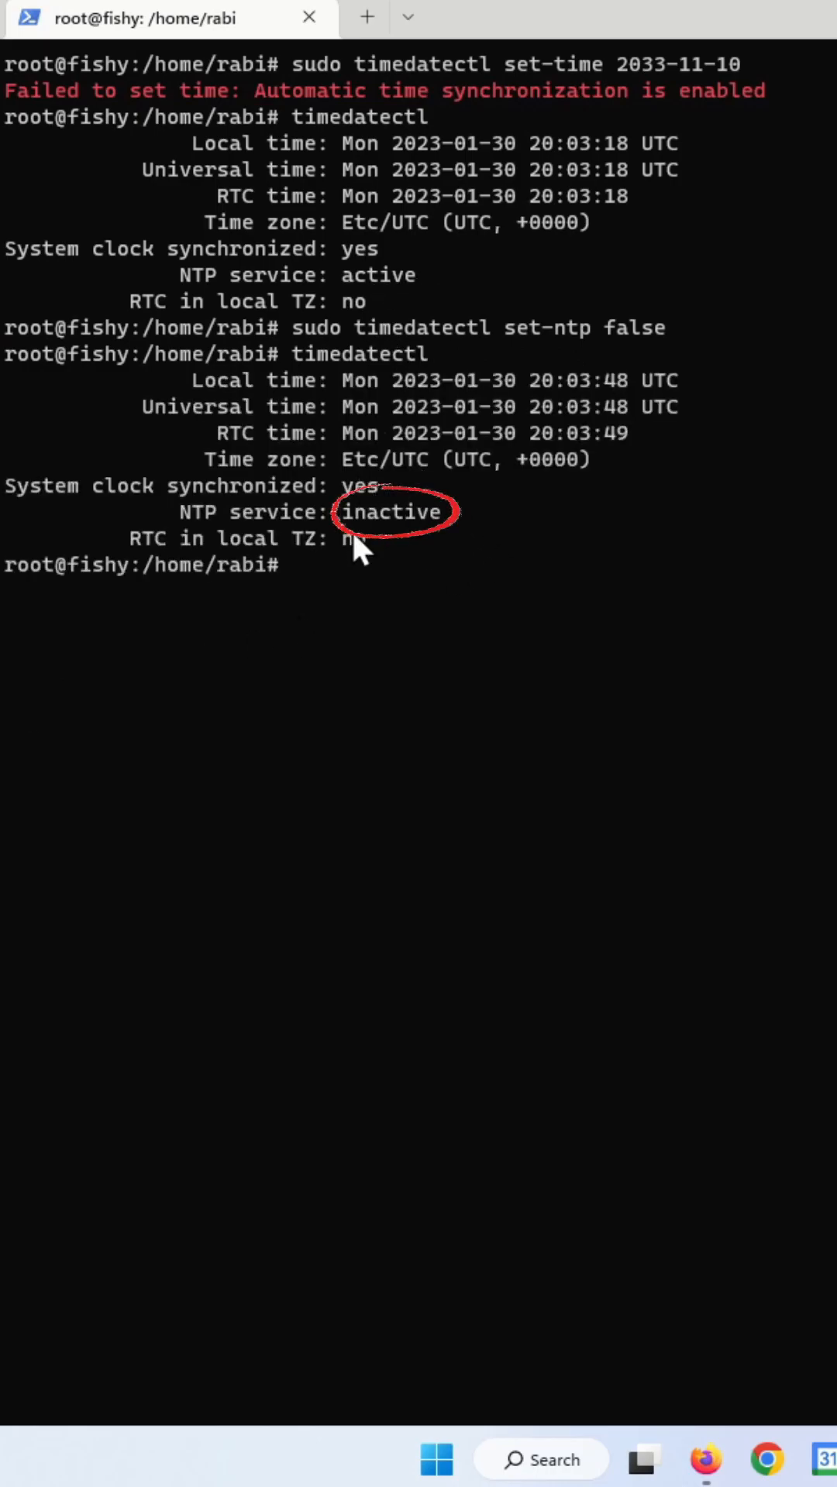
text(timedatectl)
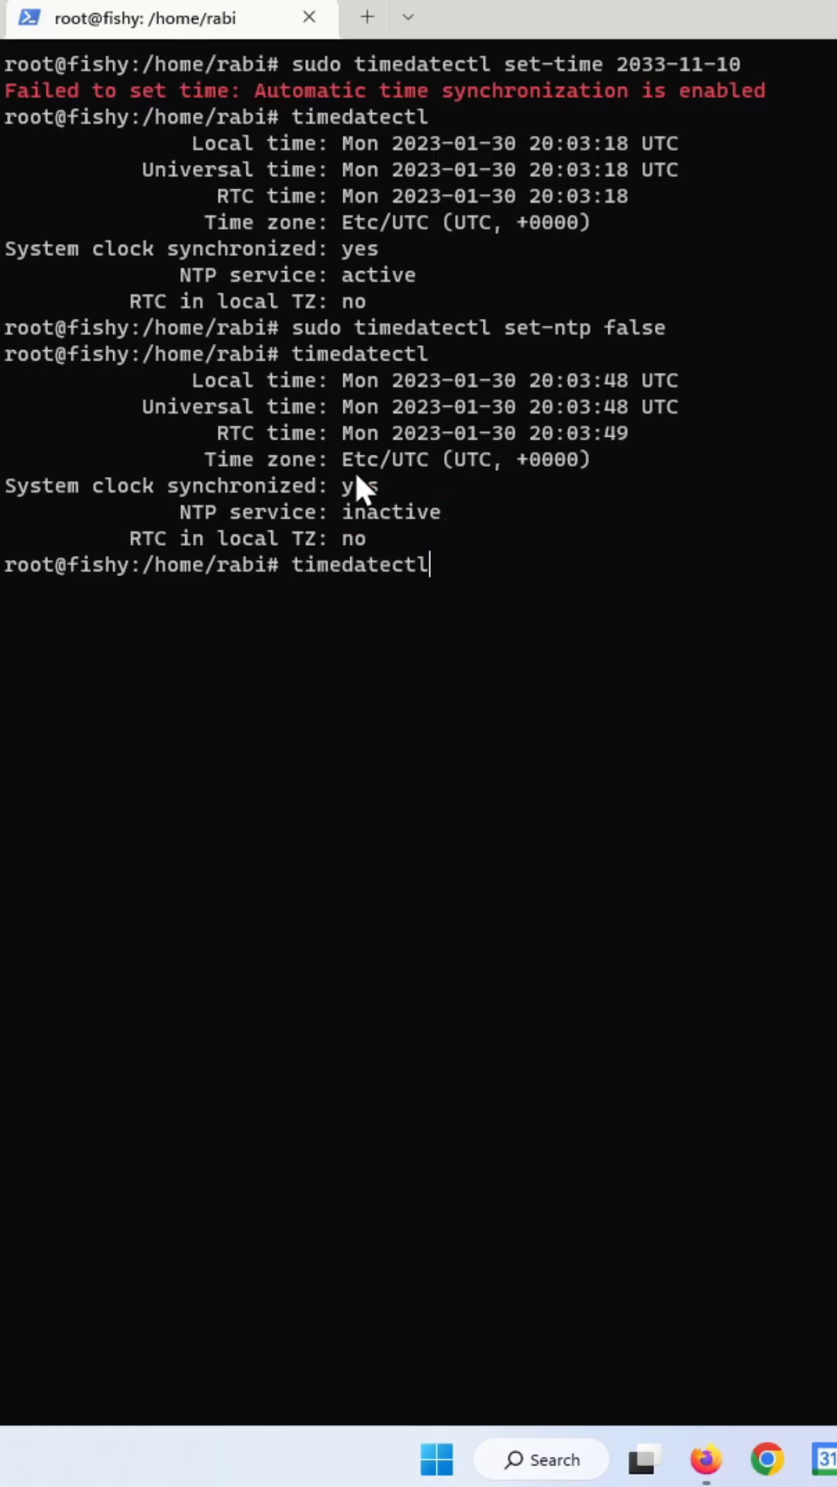
Set the date to 2033-11-10 successfully, then type another 'sudo timedatectl set-ntp' command without running it
text(sudo timedatectl set-time 2033-11-10)
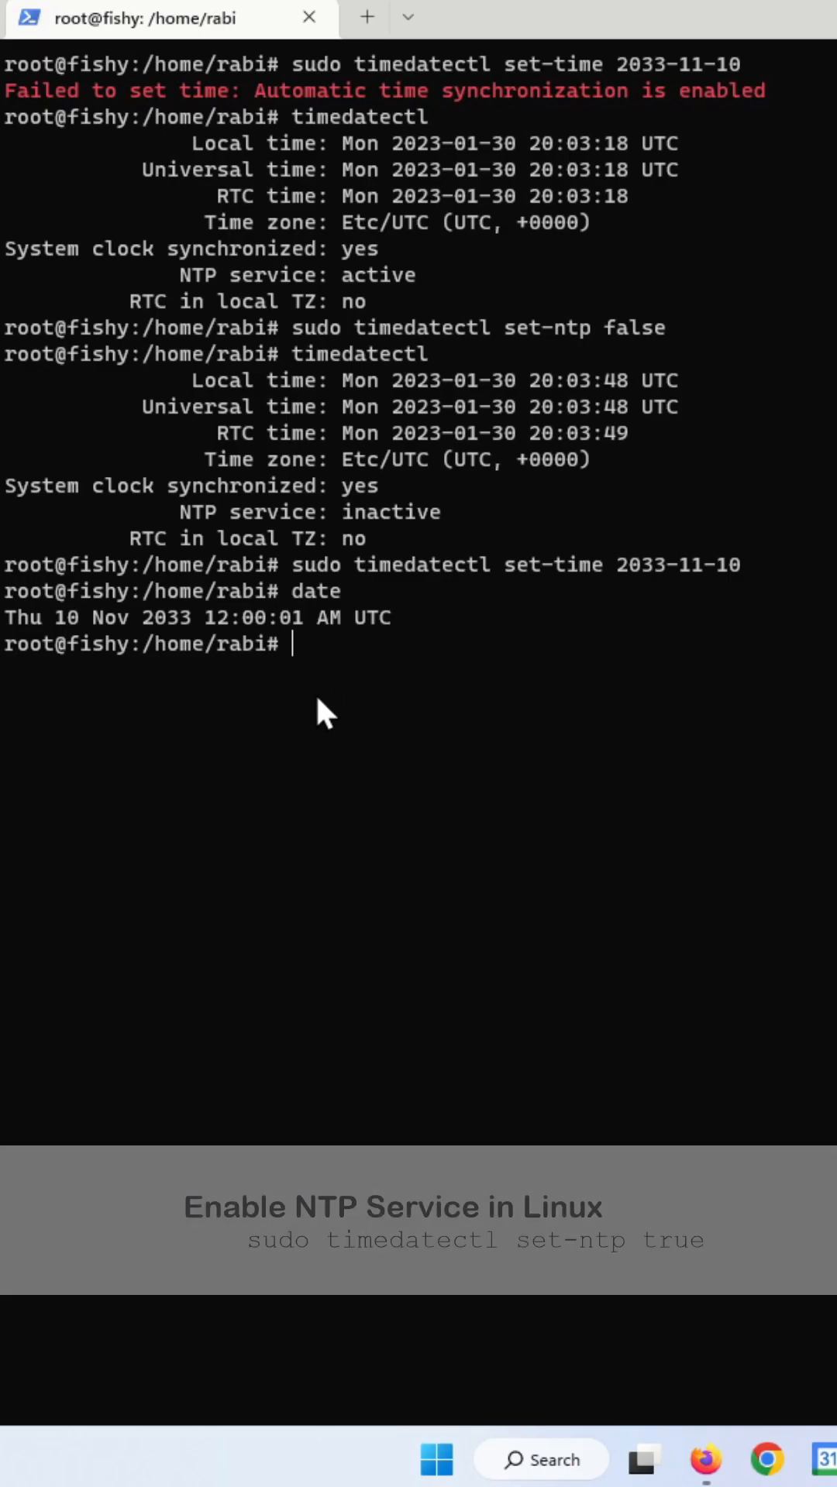
text(sudo timedatectl set-ntp false)
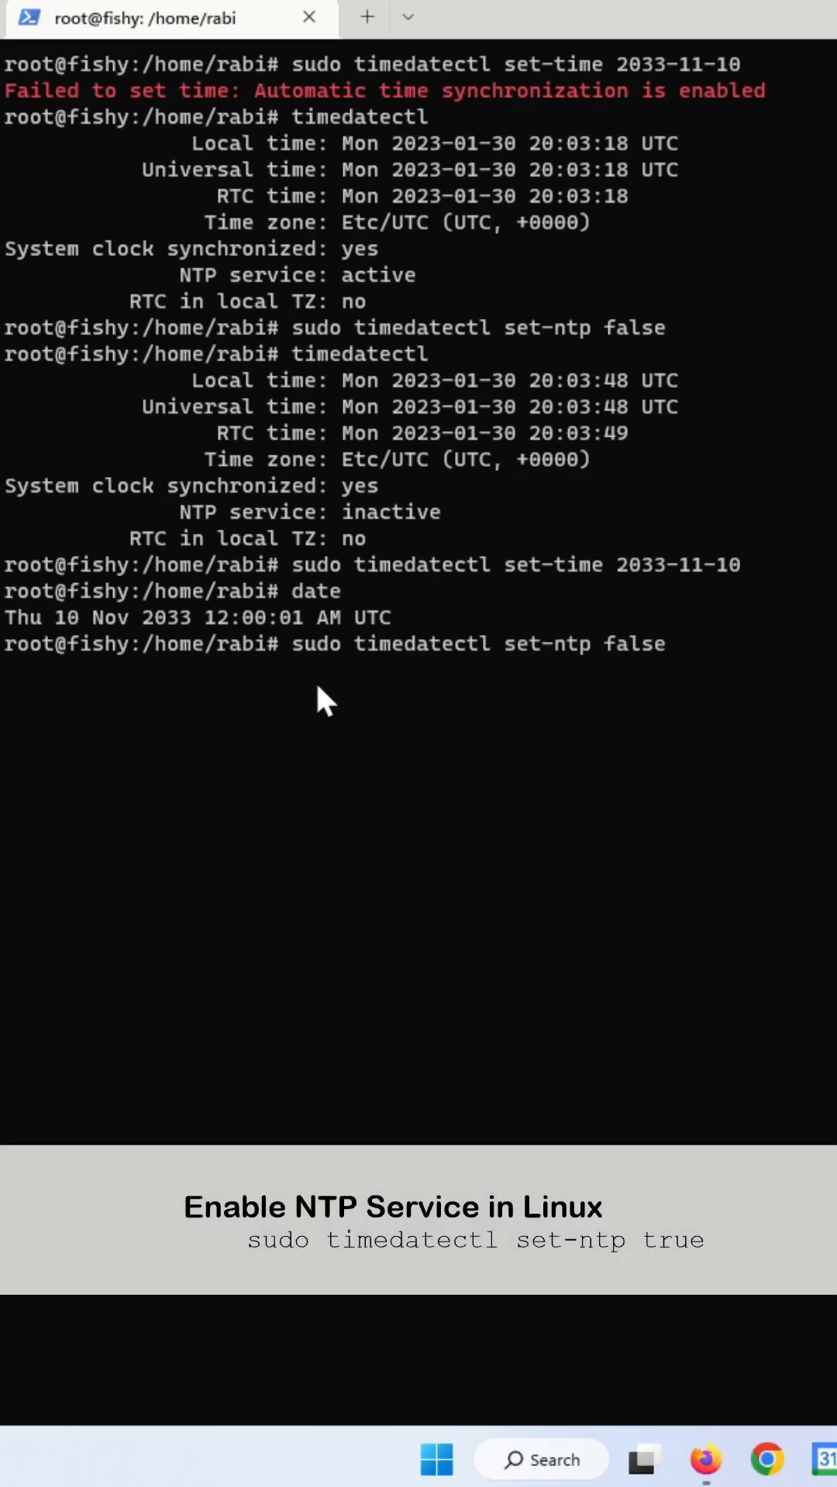